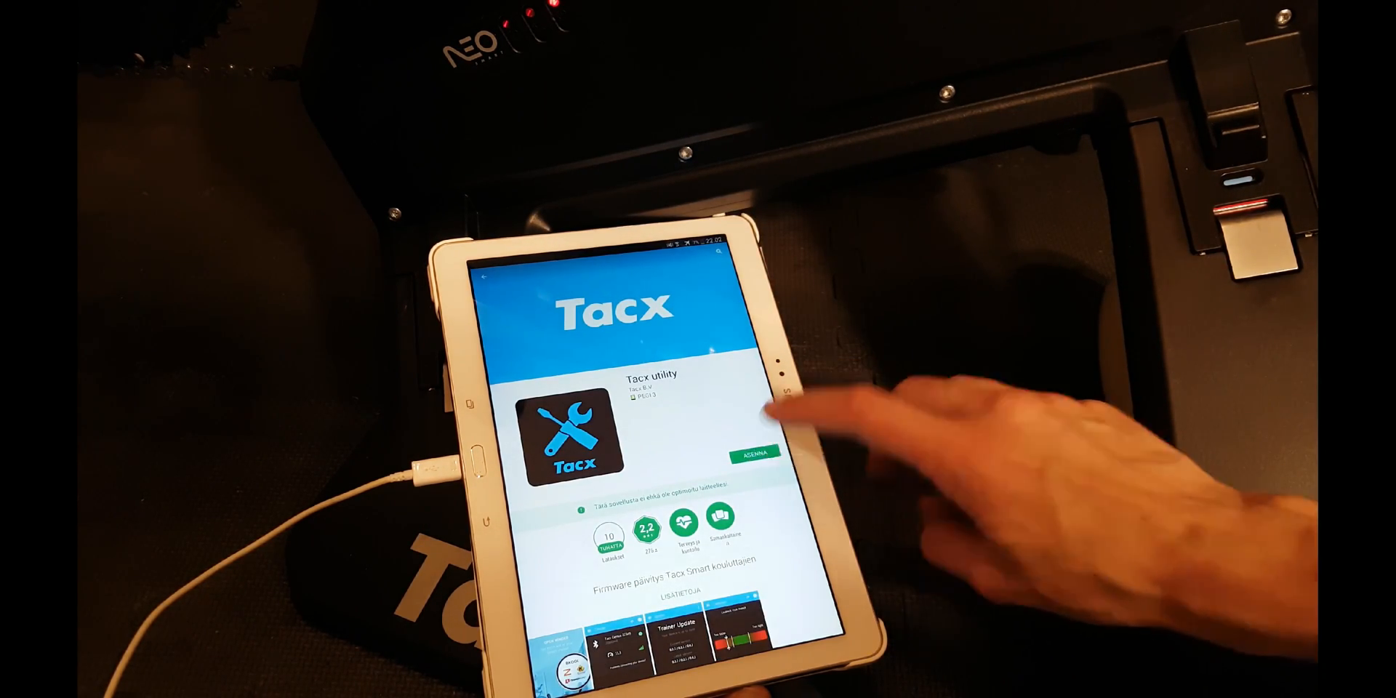
Step: Install Tacx Utility from its Play Store page and accept its permissions
{"action": "left_click", "coordinate": [750, 453]}
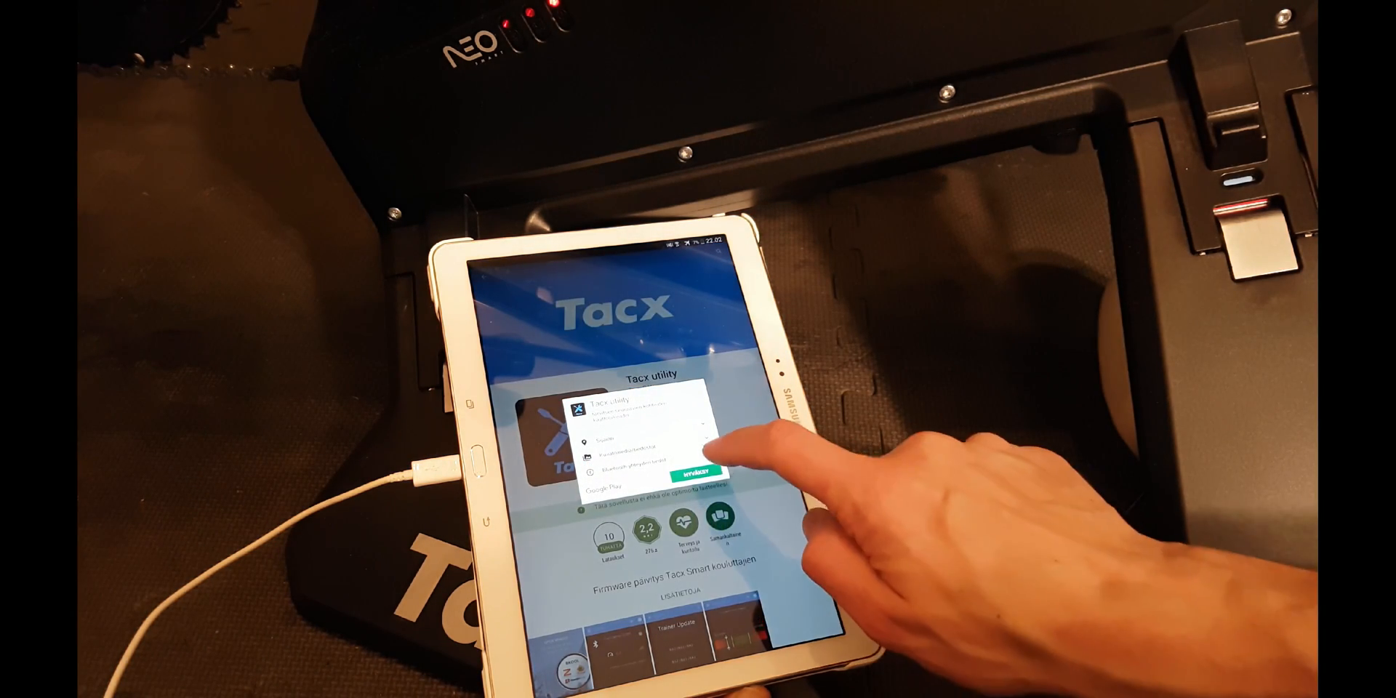
{"action": "left_click", "coordinate": [693, 470]}
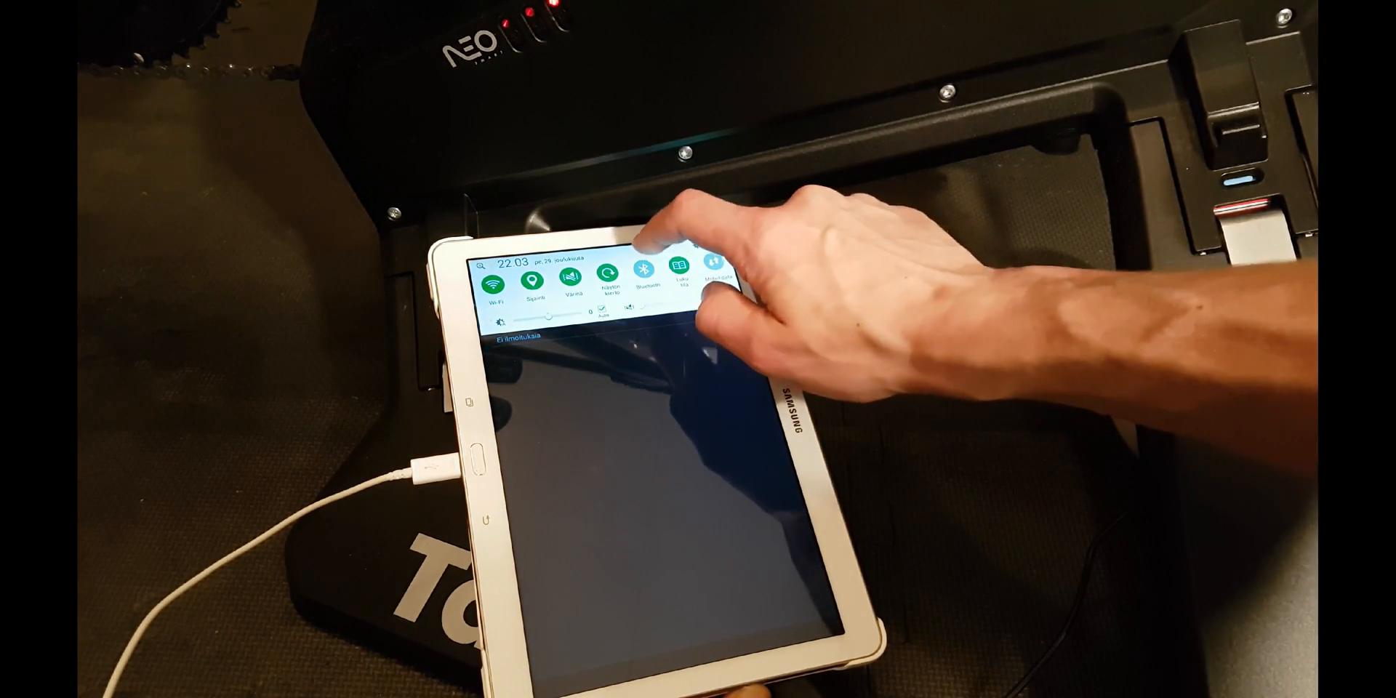
Step: Switch on Bluetooth from quick settings and open the Bluetooth device list
{"action": "left_click", "coordinate": [639, 281]}
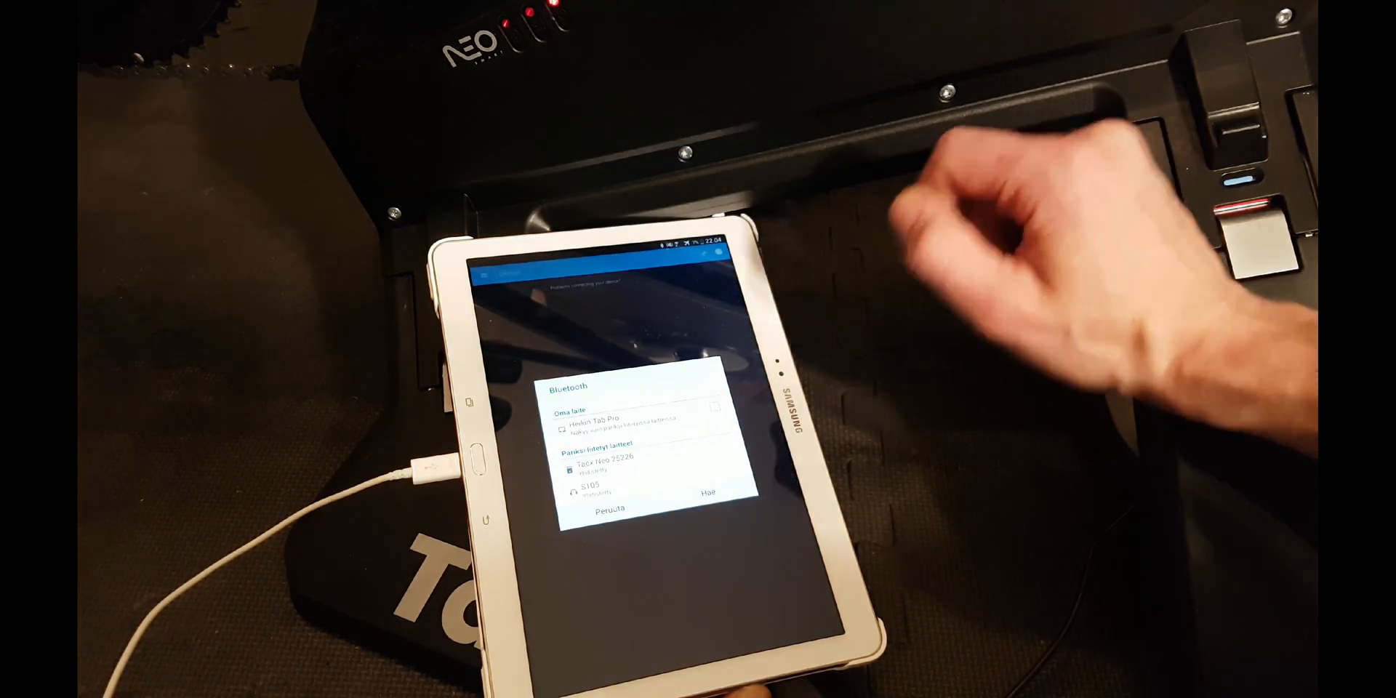
{"action": "left_click", "coordinate": [610, 457]}
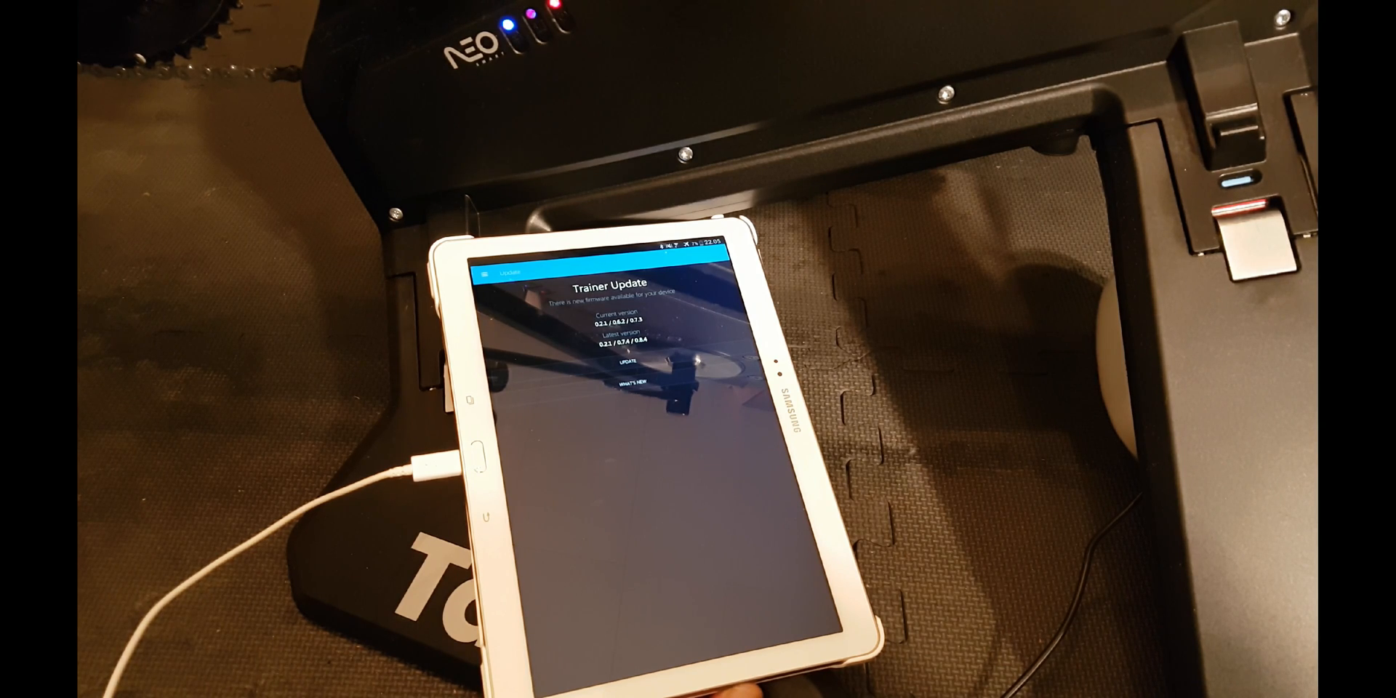
Step: Start the Tacx Neo firmware update from the Trainer Update page
{"action": "left_click", "coordinate": [626, 363]}
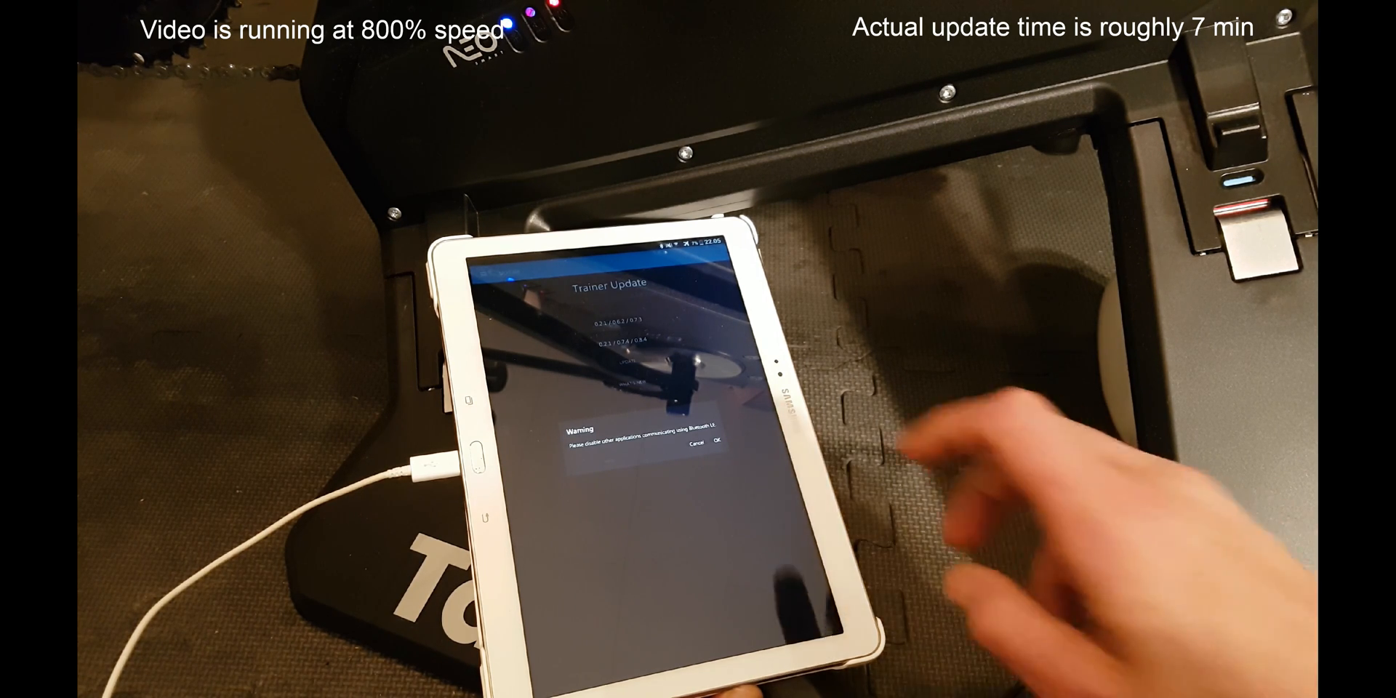
Step: Acknowledge both Bluetooth warnings and let the firmware upload finish
{"action": "left_click", "coordinate": [713, 444]}
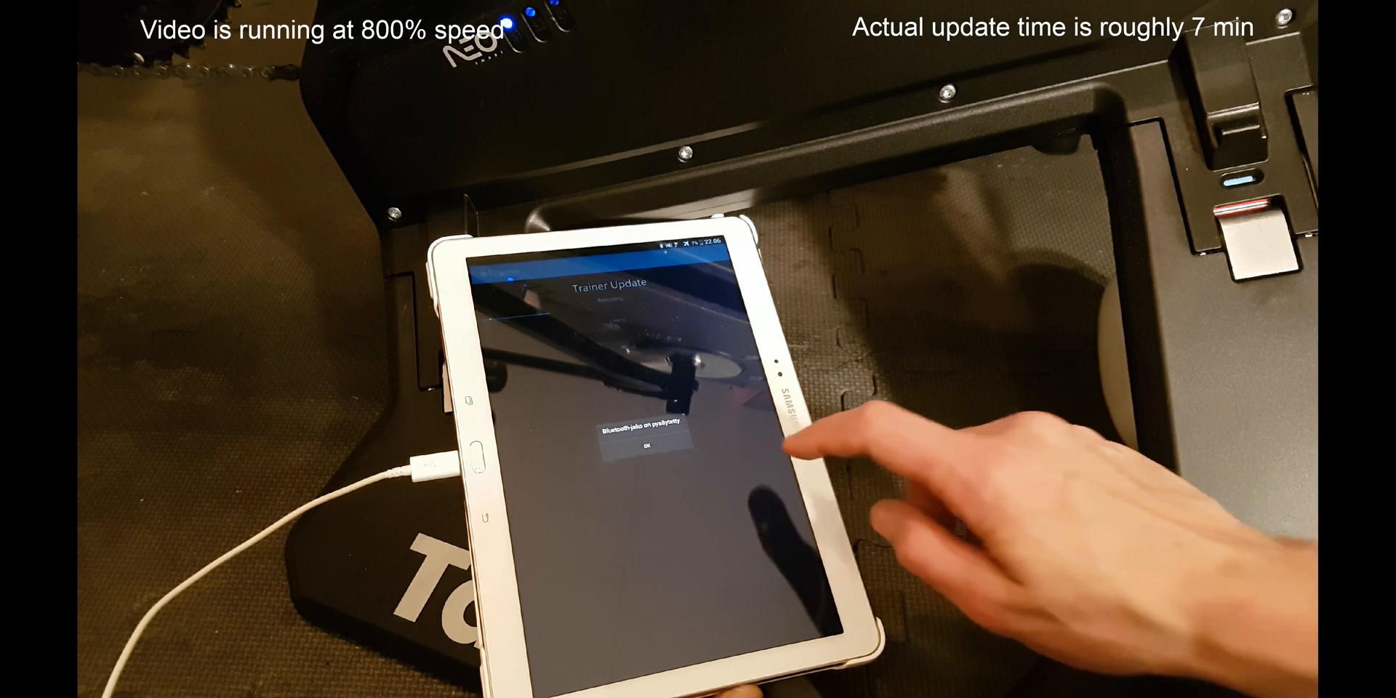
{"action": "left_click", "coordinate": [642, 449]}
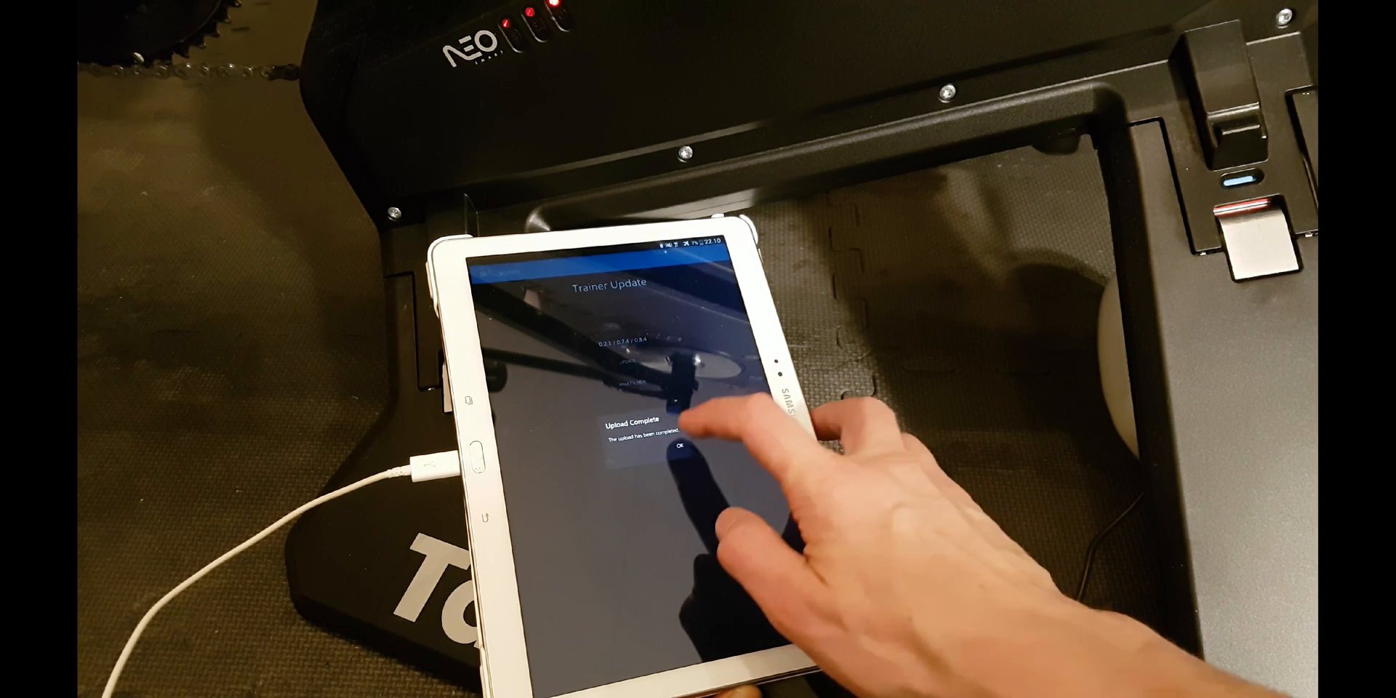
Step: Dismiss Upload Complete and recheck updates to confirm the trainer is up to date
{"action": "left_click", "coordinate": [678, 446]}
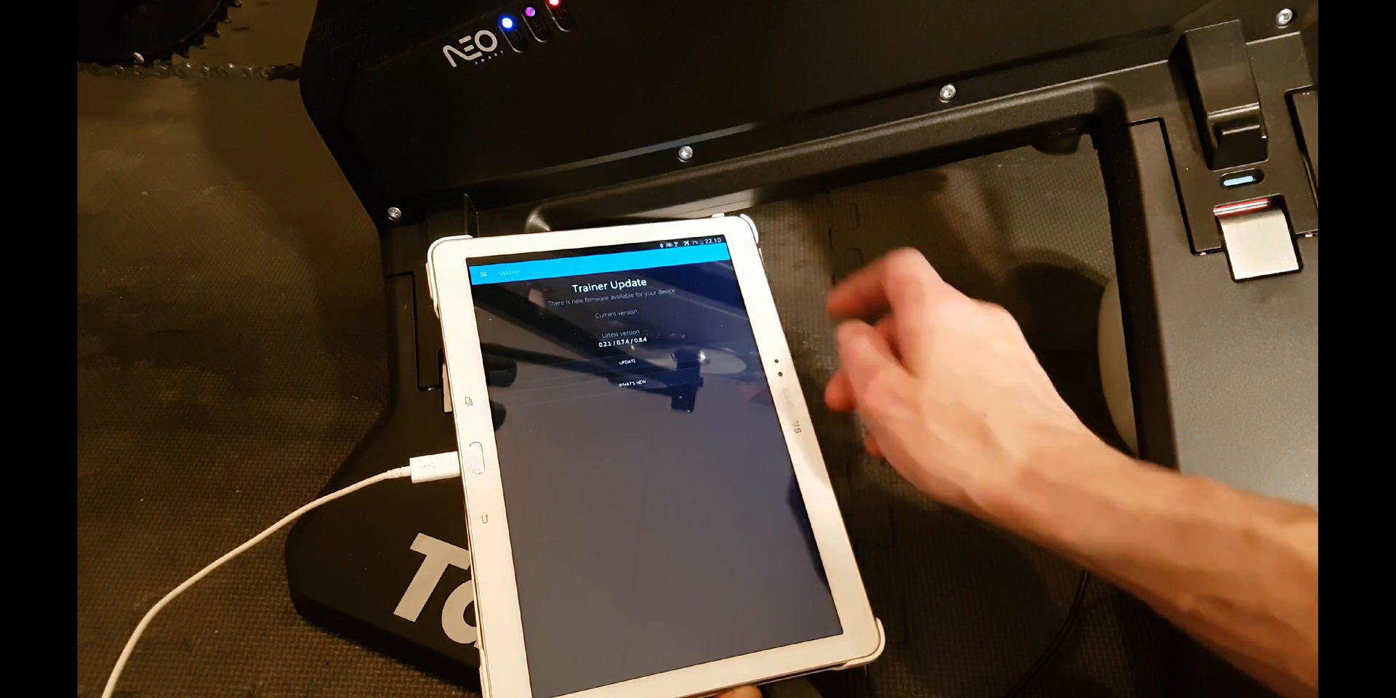
{"action": "left_click", "coordinate": [627, 361]}
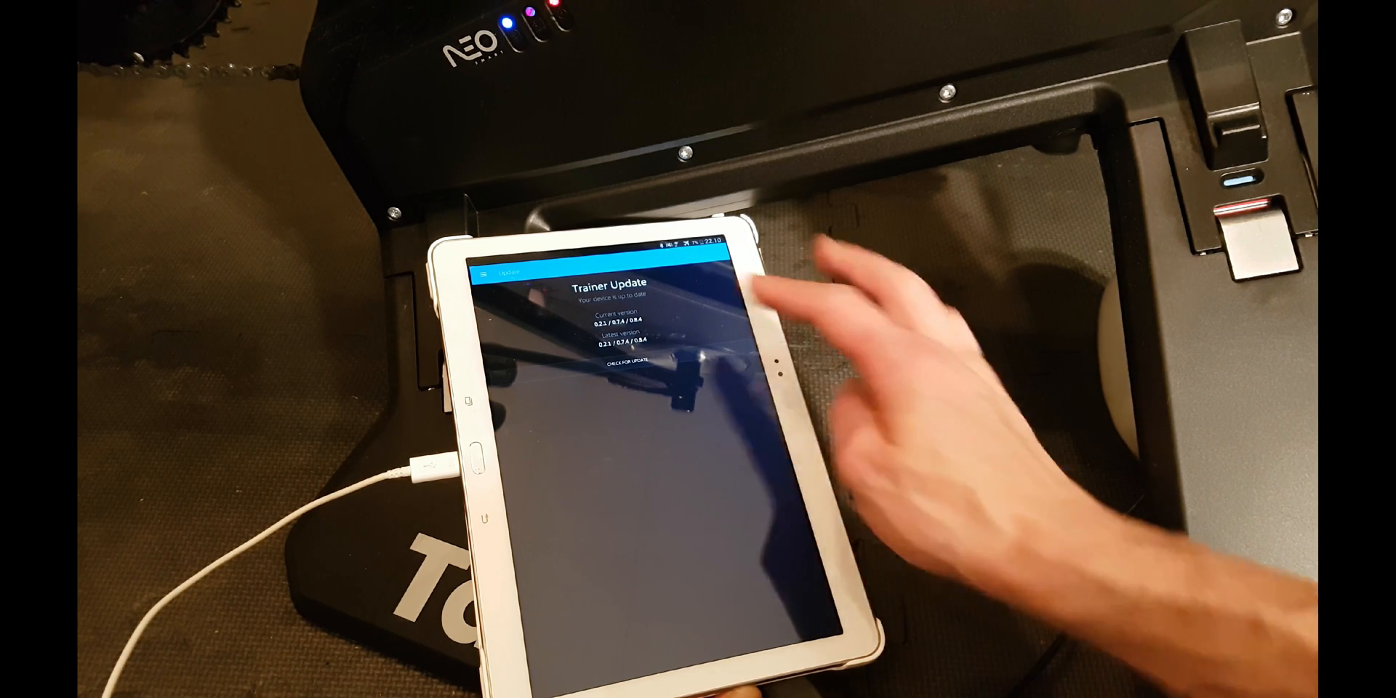